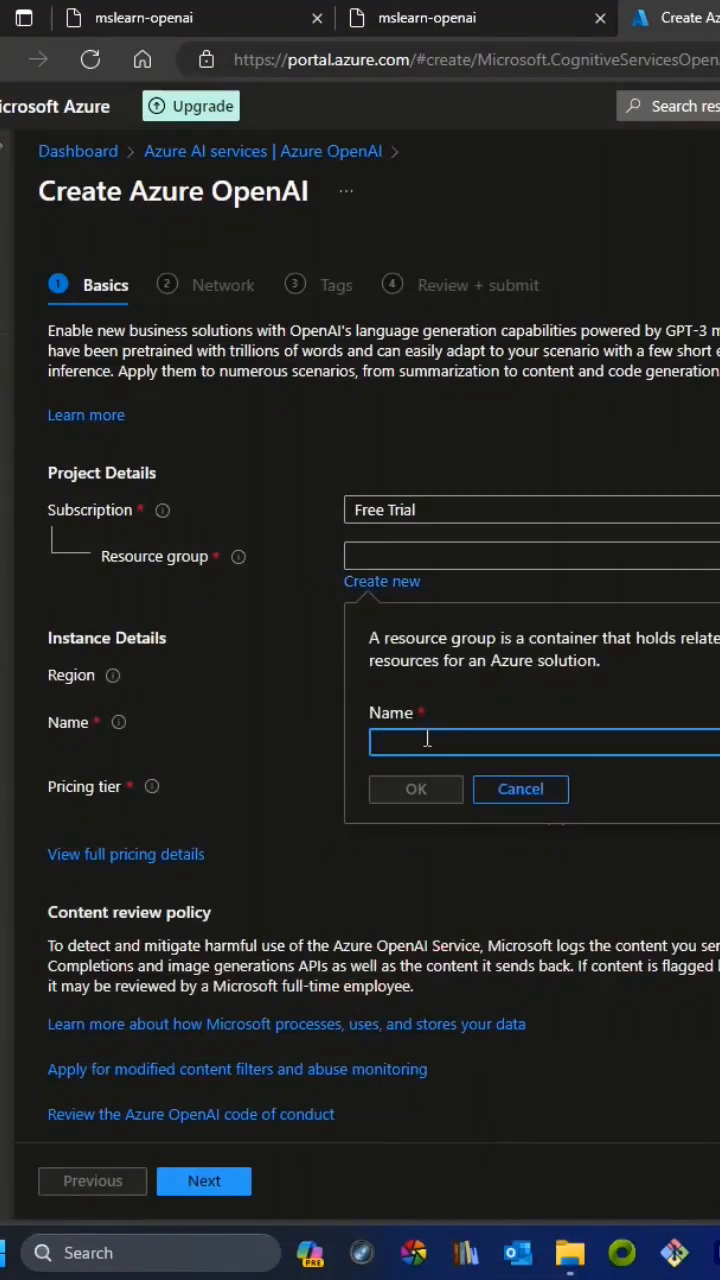
Step: Name the new resource group rg-openai and confirm it
type("rg-d")
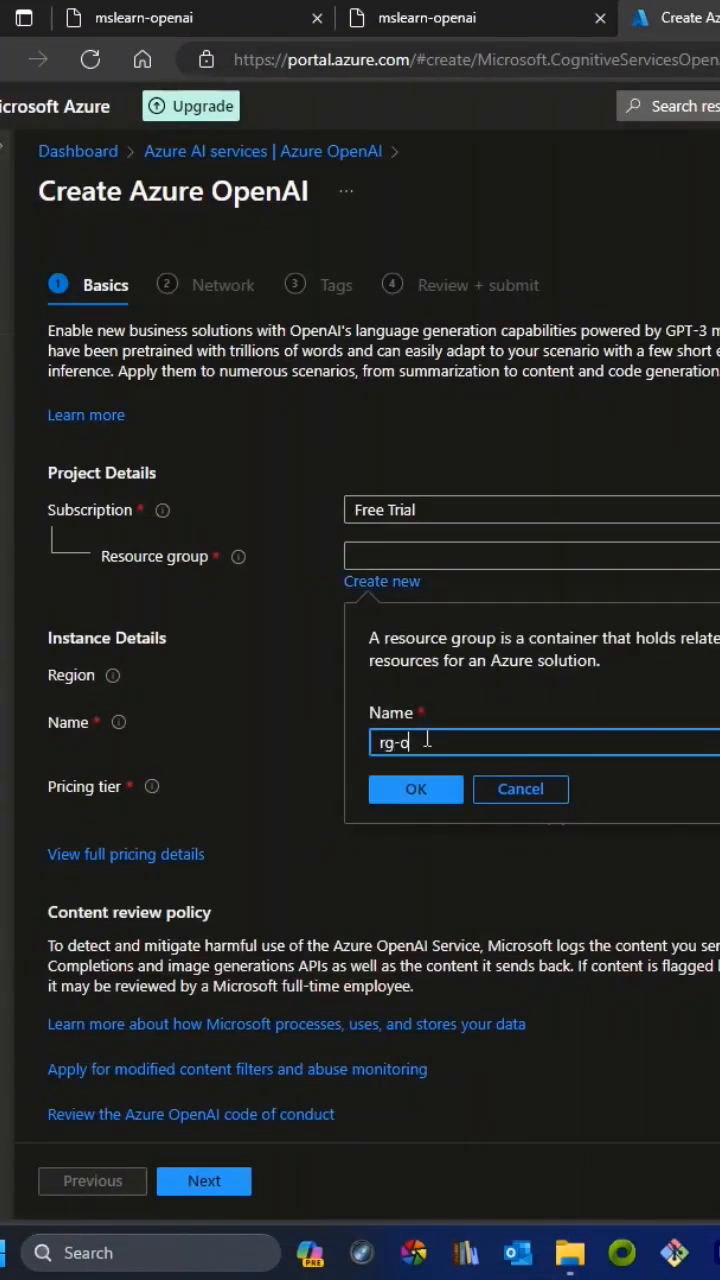
type("openai")
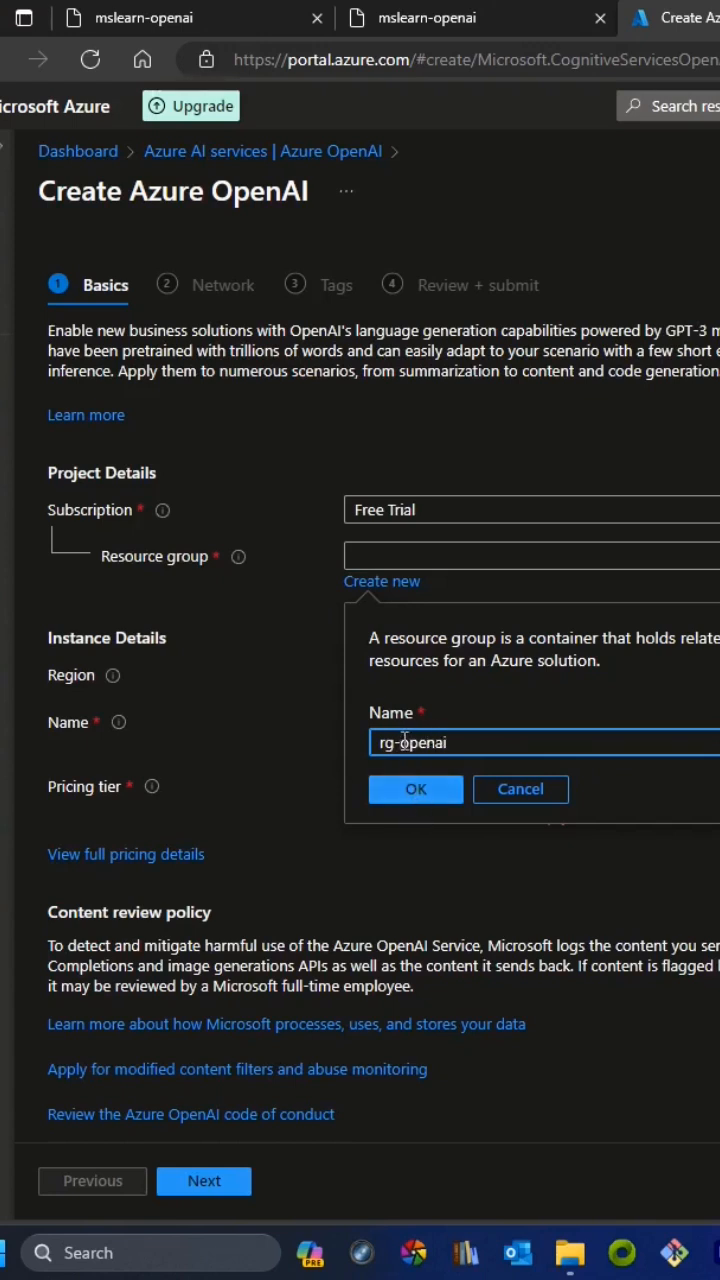
left_click(414, 788)
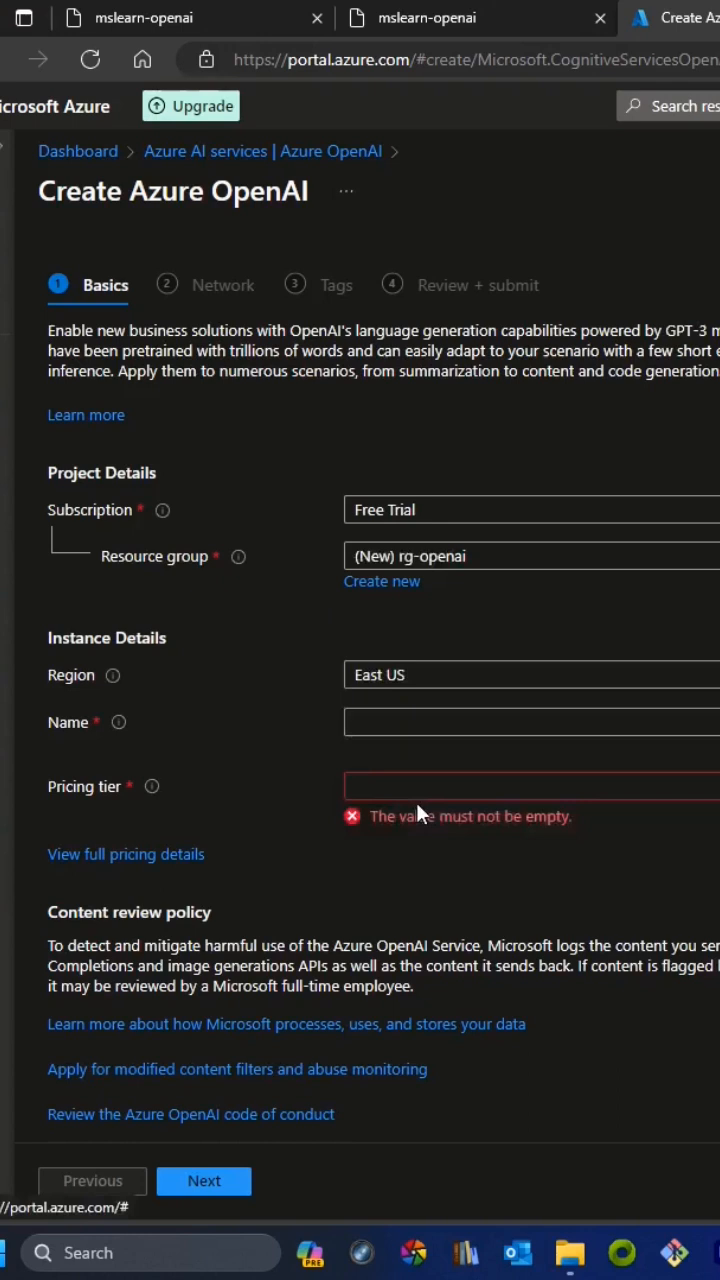
mouse_move(440, 692)
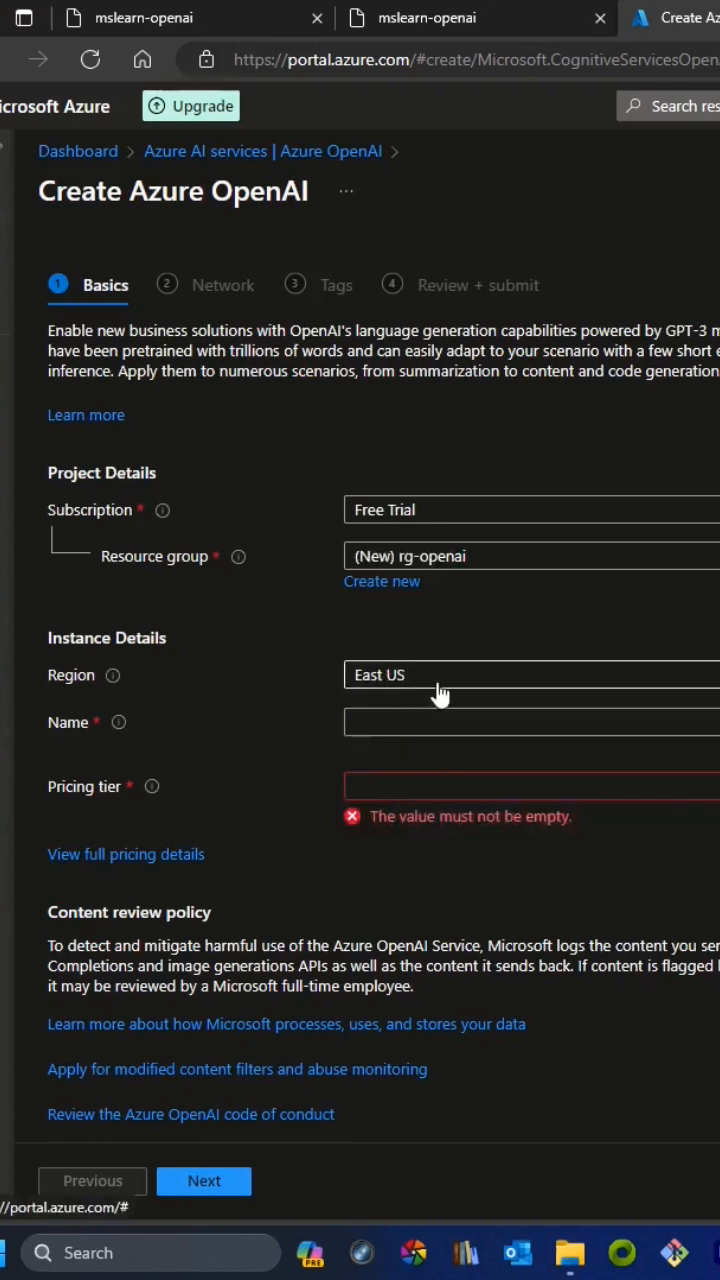
Step: Name the Azure OpenAI resource openaisvc2023
left_click(530, 722)
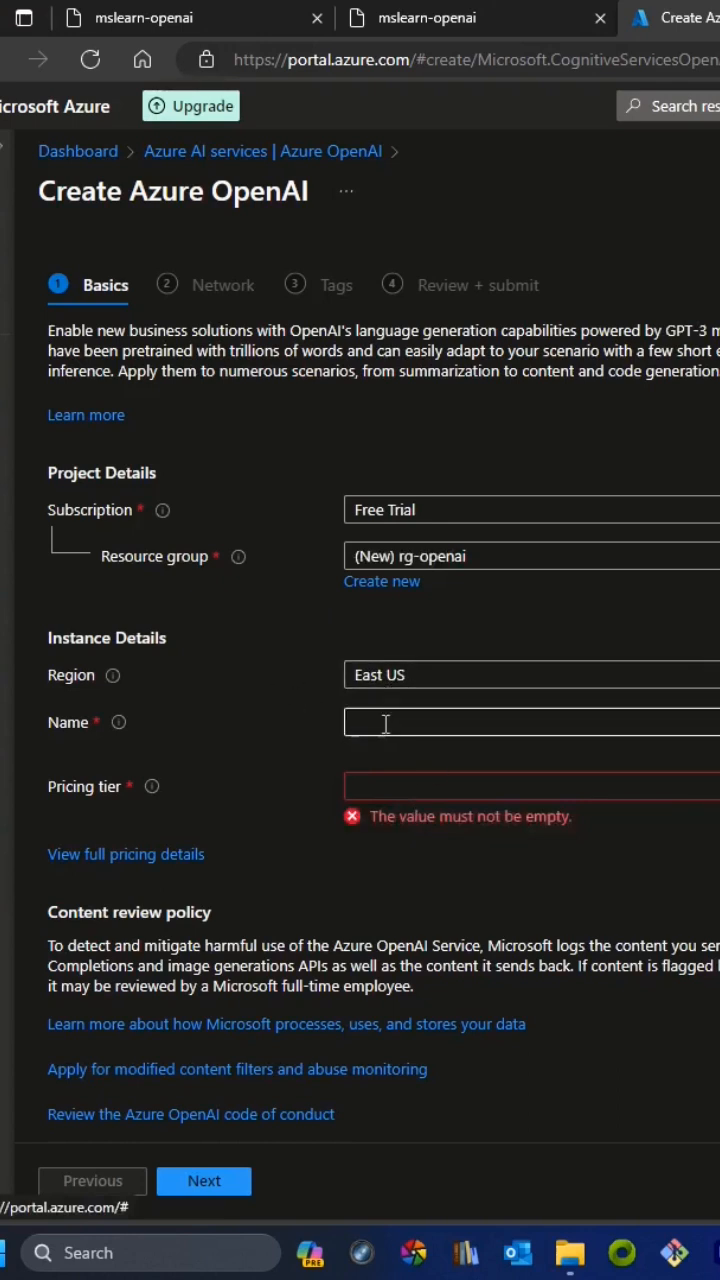
left_click(530, 720)
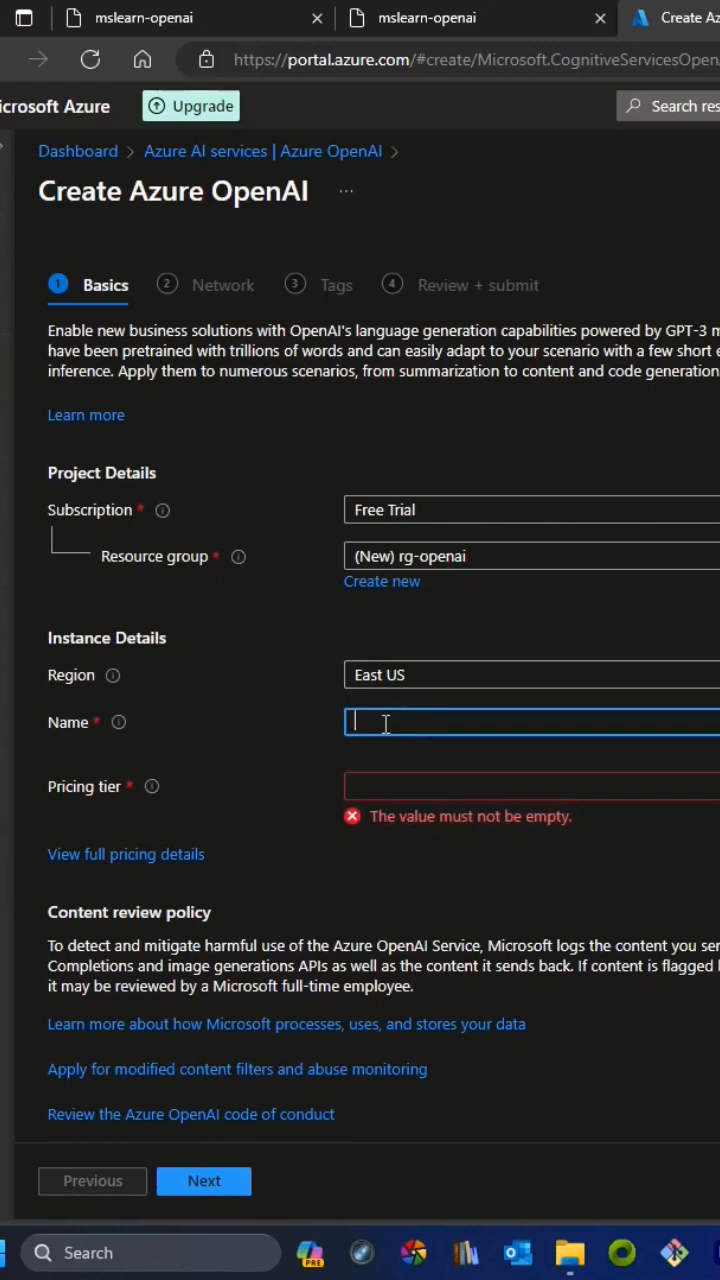
type("openaisvc")
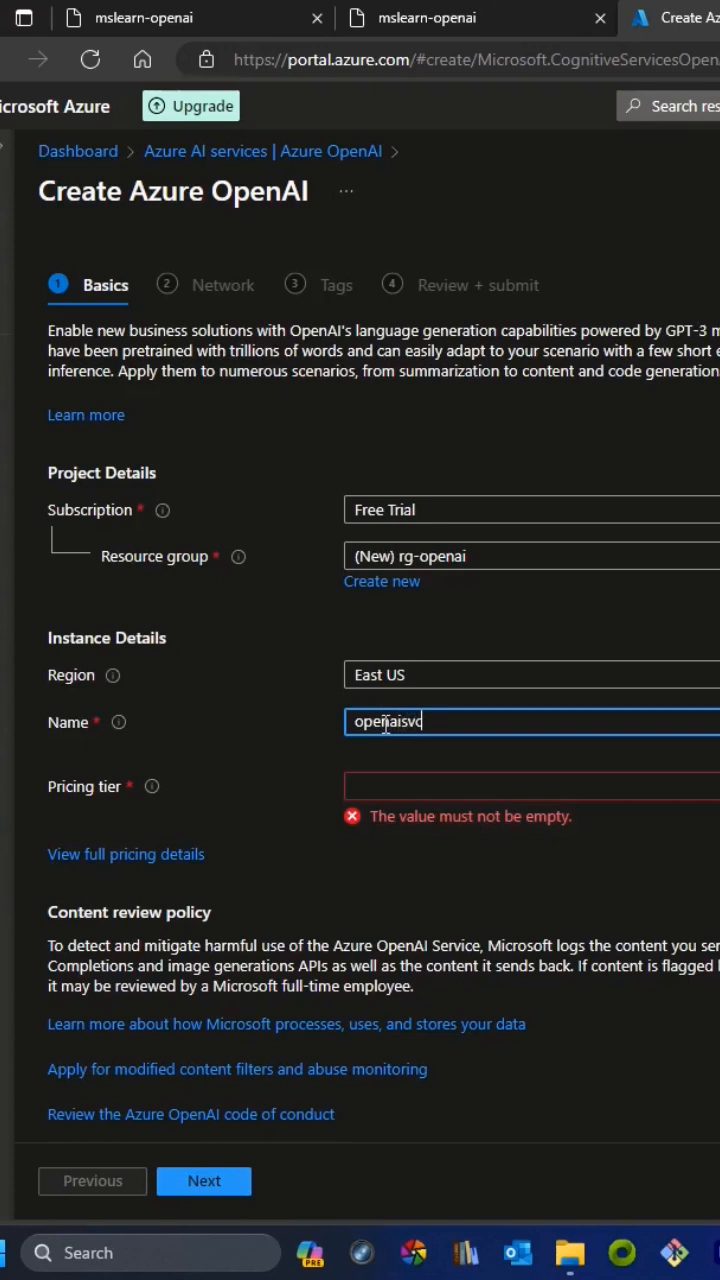
type("2023")
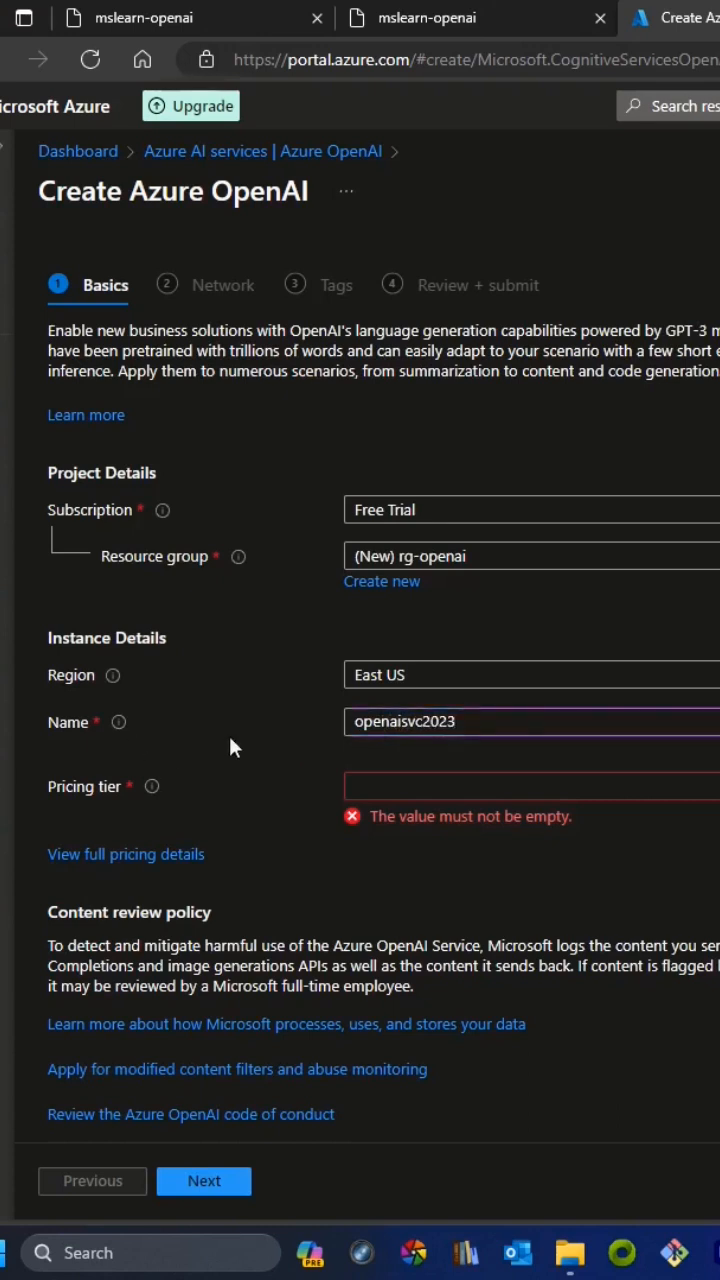
Step: Choose the Standard S0 pricing tier and continue past Basics
left_click(530, 786)
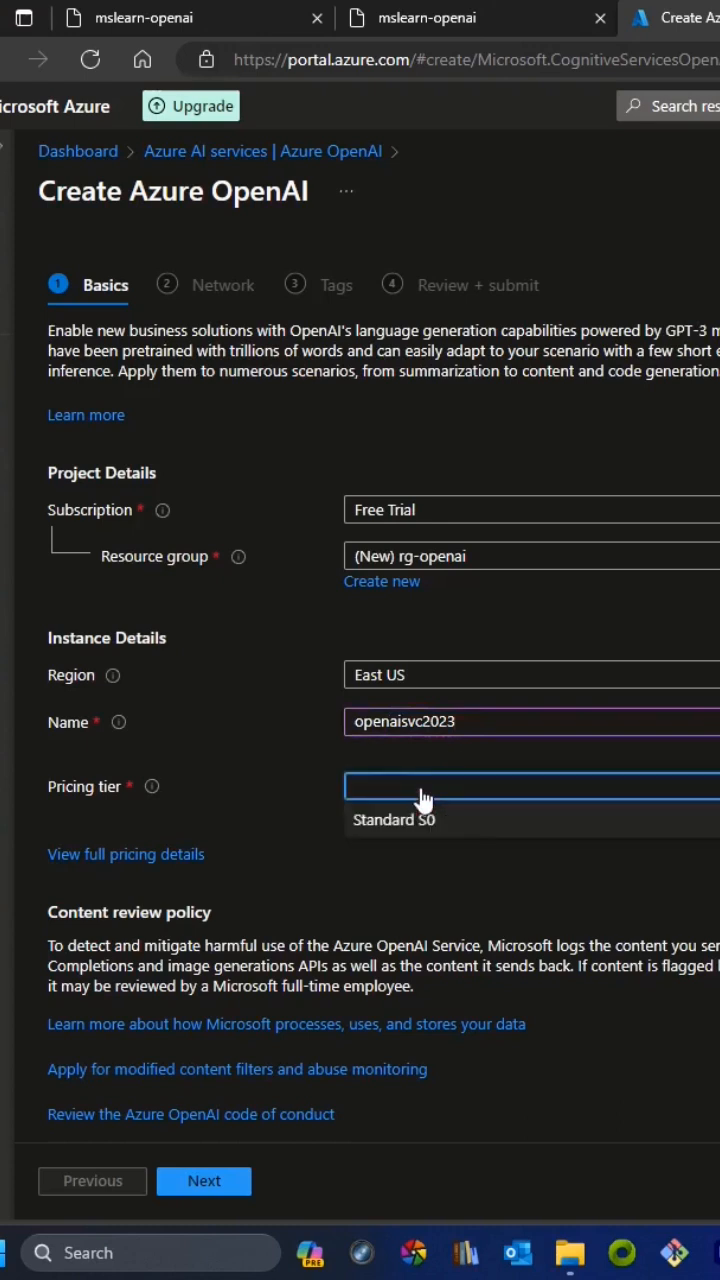
left_click(396, 820)
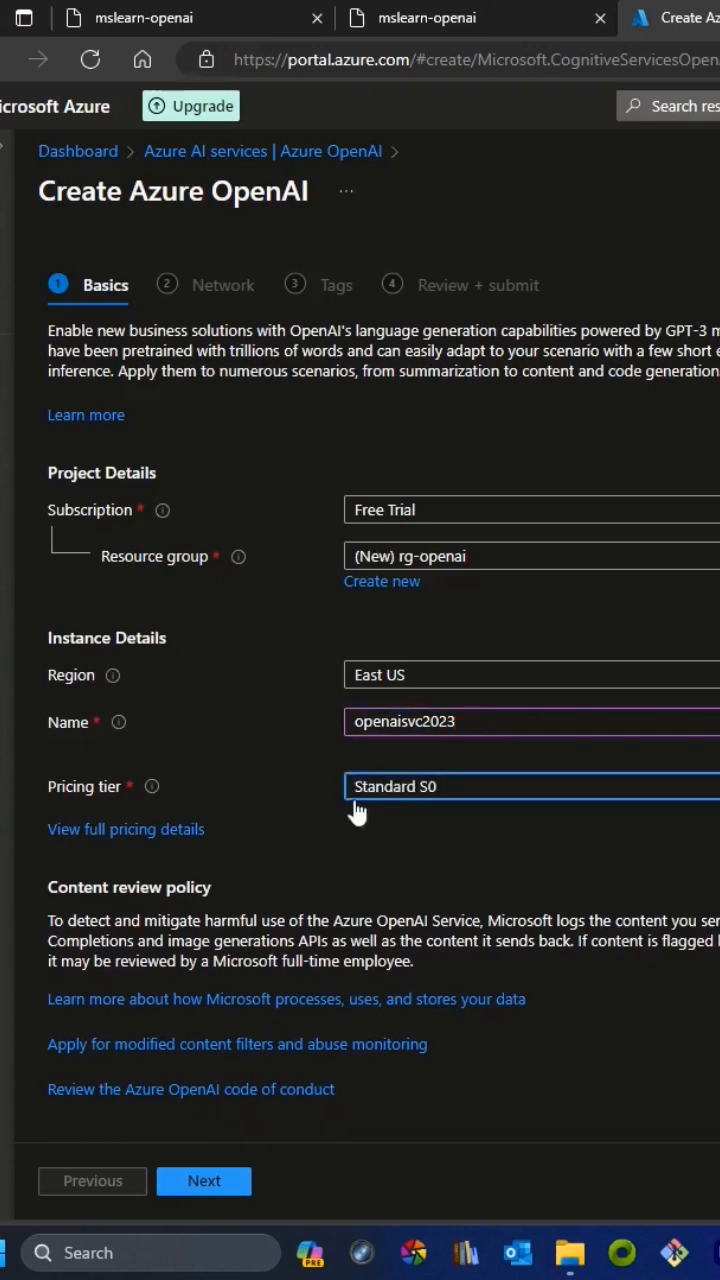
mouse_move(236, 1164)
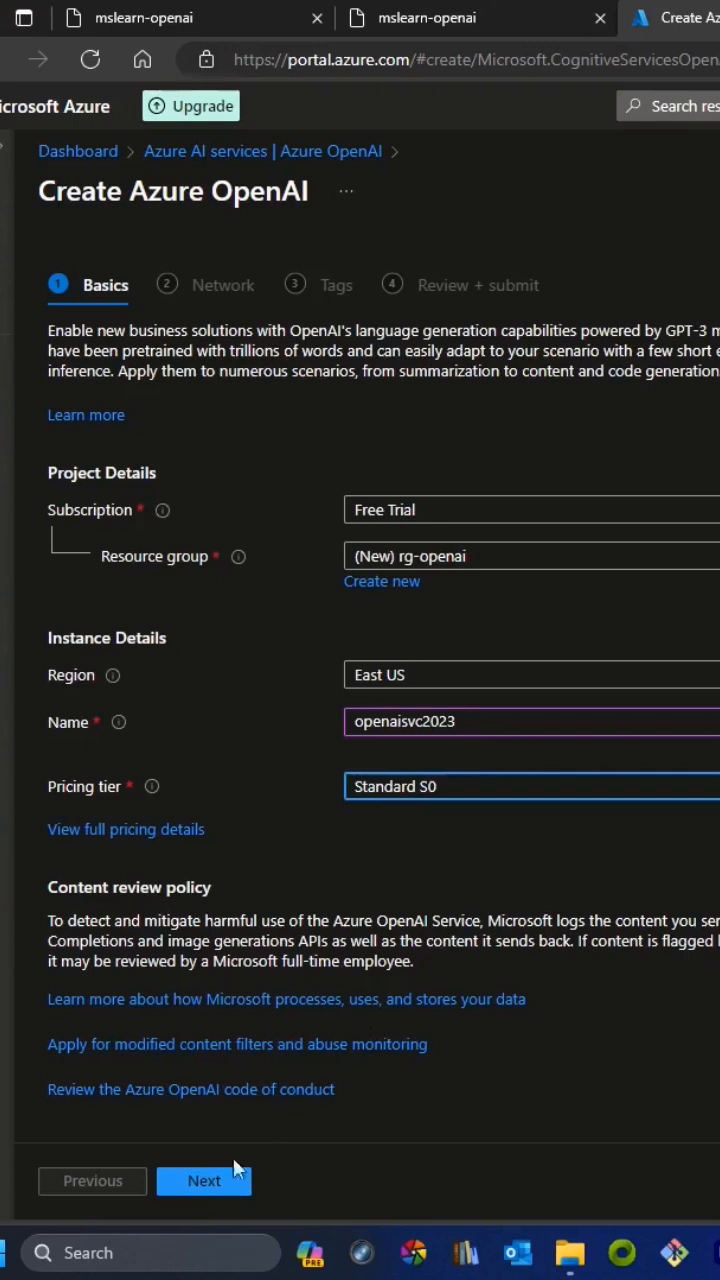
left_click(204, 1180)
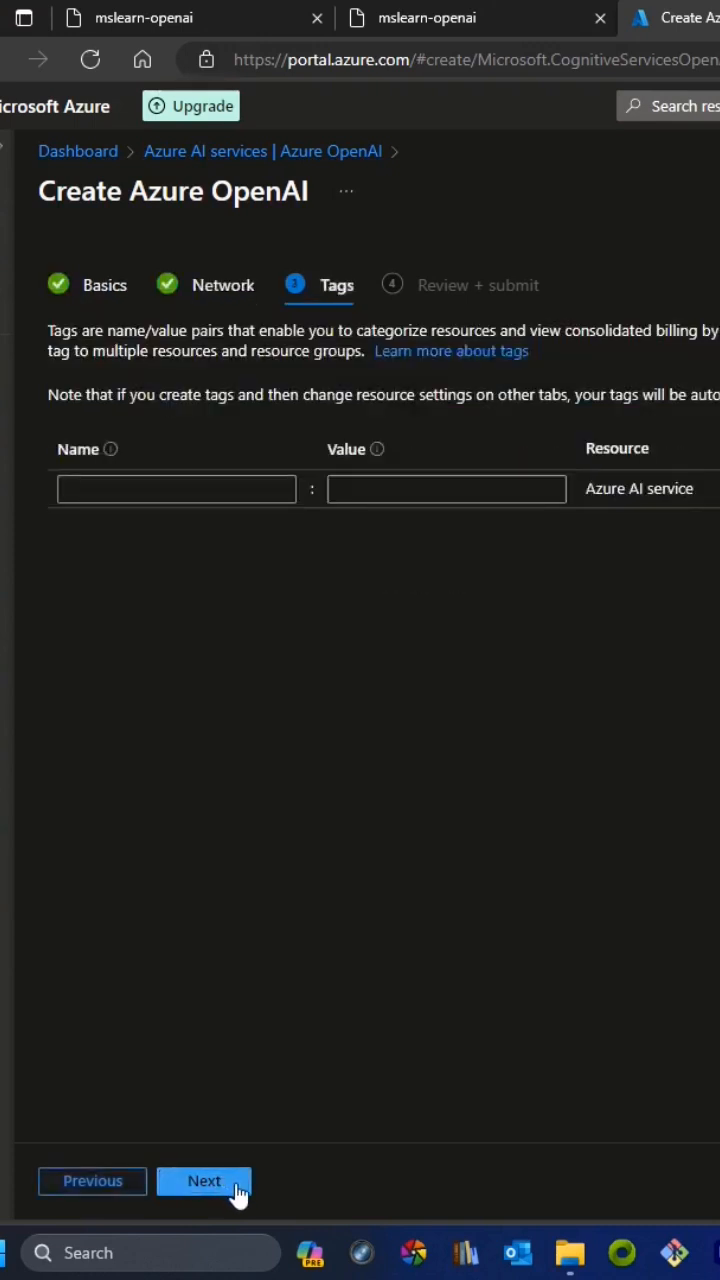
Step: Leave tags empty and reach Review + submit, waiting for final validation
left_click(204, 1180)
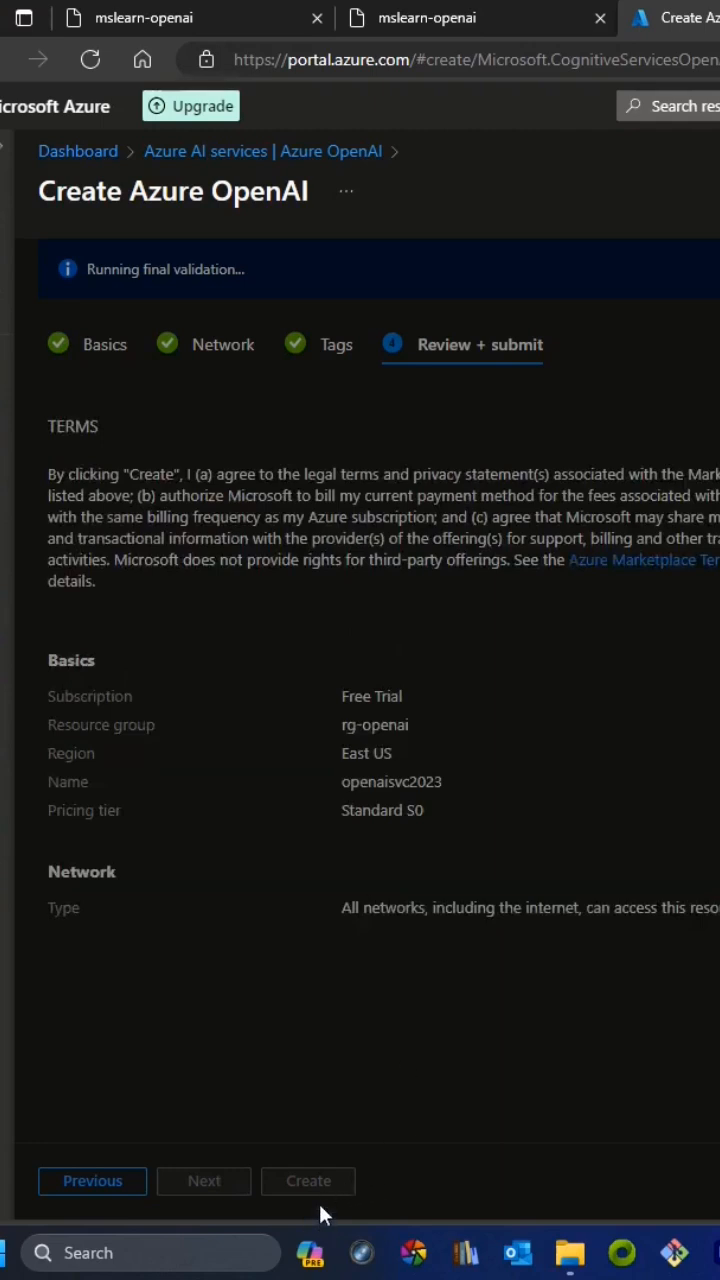
left_click(308, 1180)
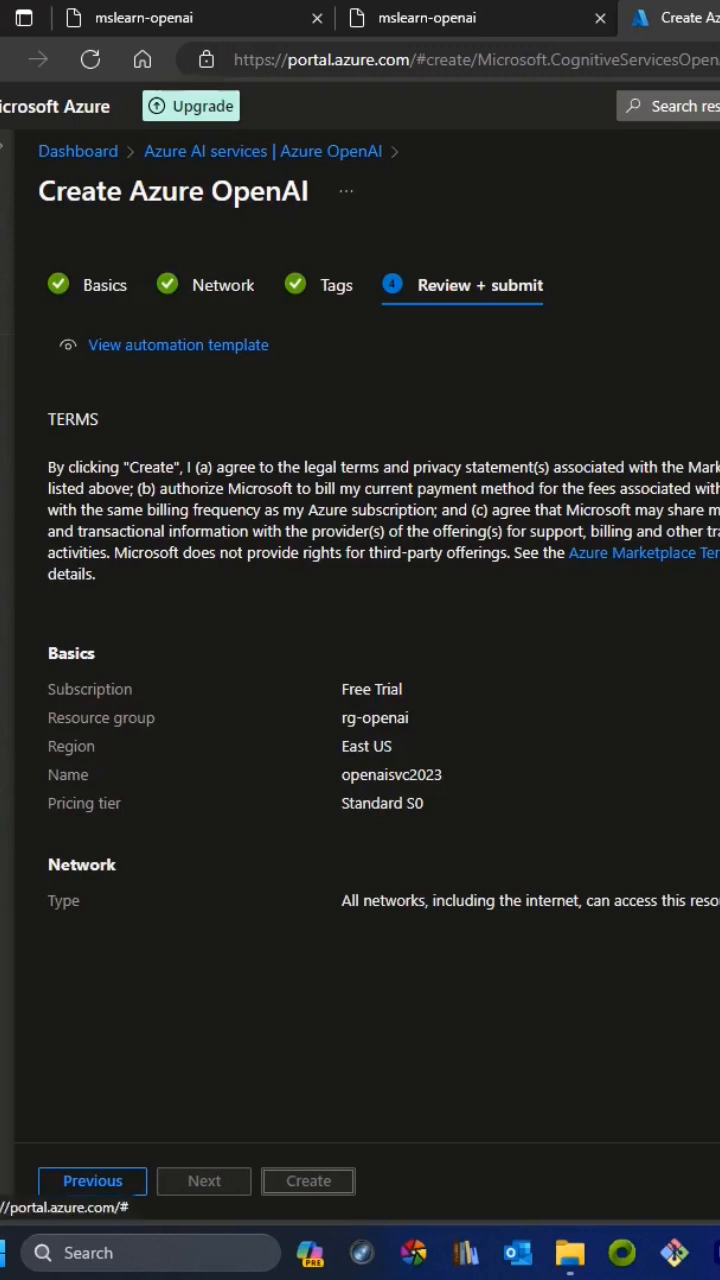
Step: Create openaisvc2023 and expand the deployment details showing it in progress
left_click(308, 1180)
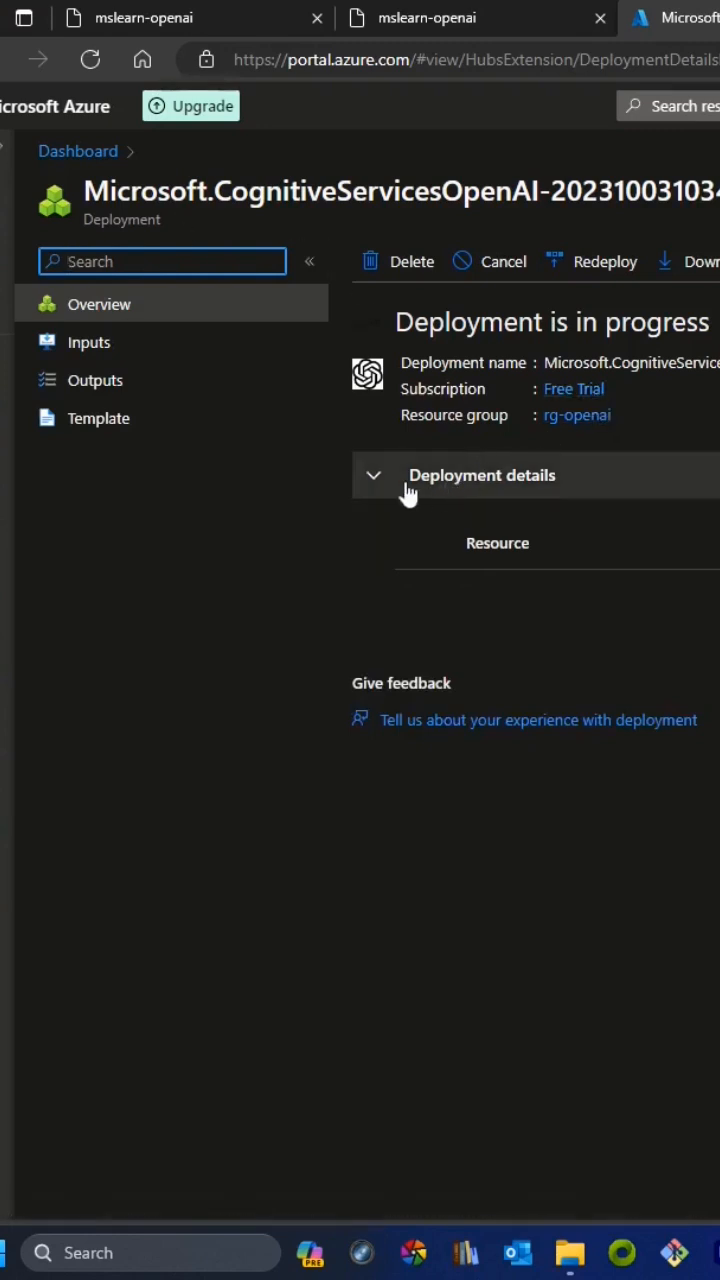
left_click(374, 476)
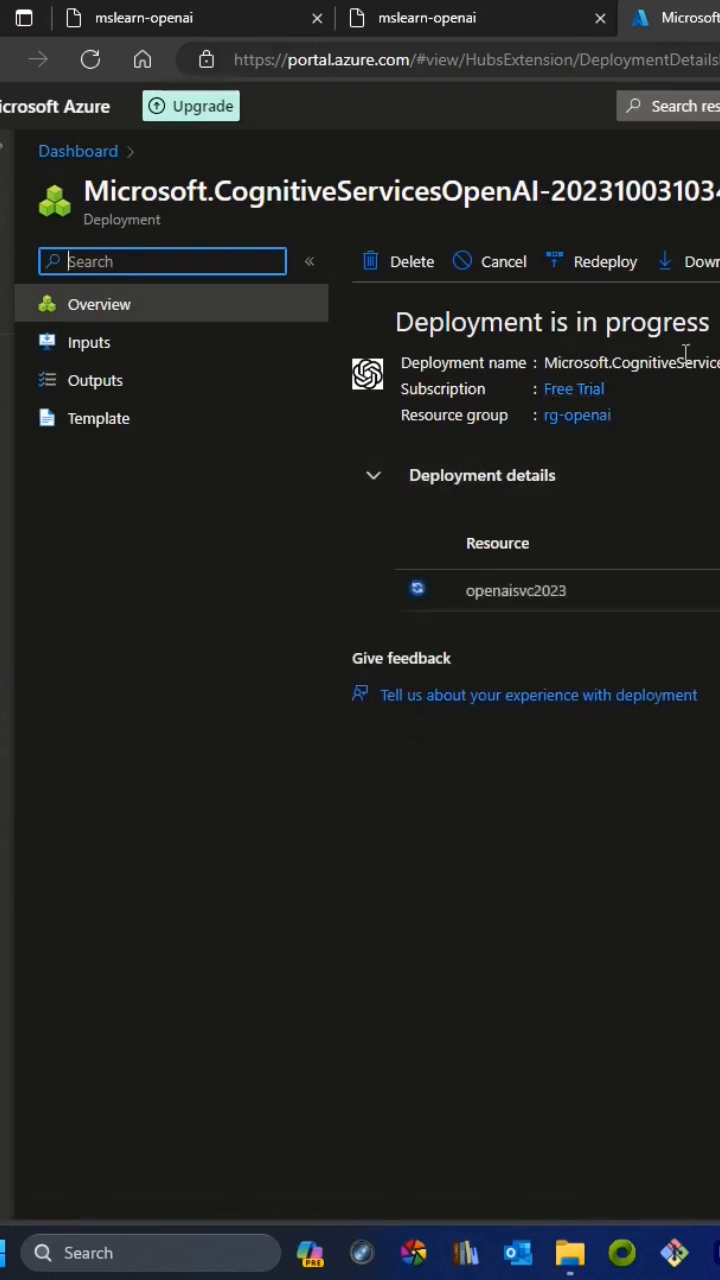